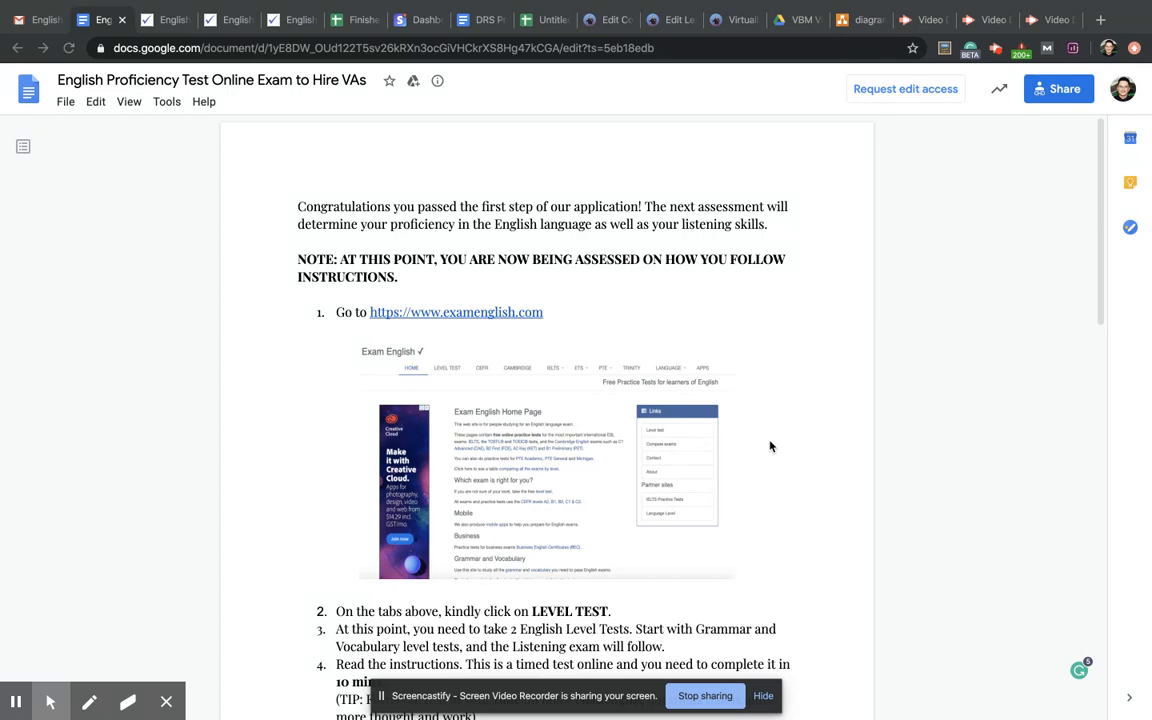
# Scroll past the numbered exam instructions down to the CEFR levels table.
pyautogui.scroll(-3)
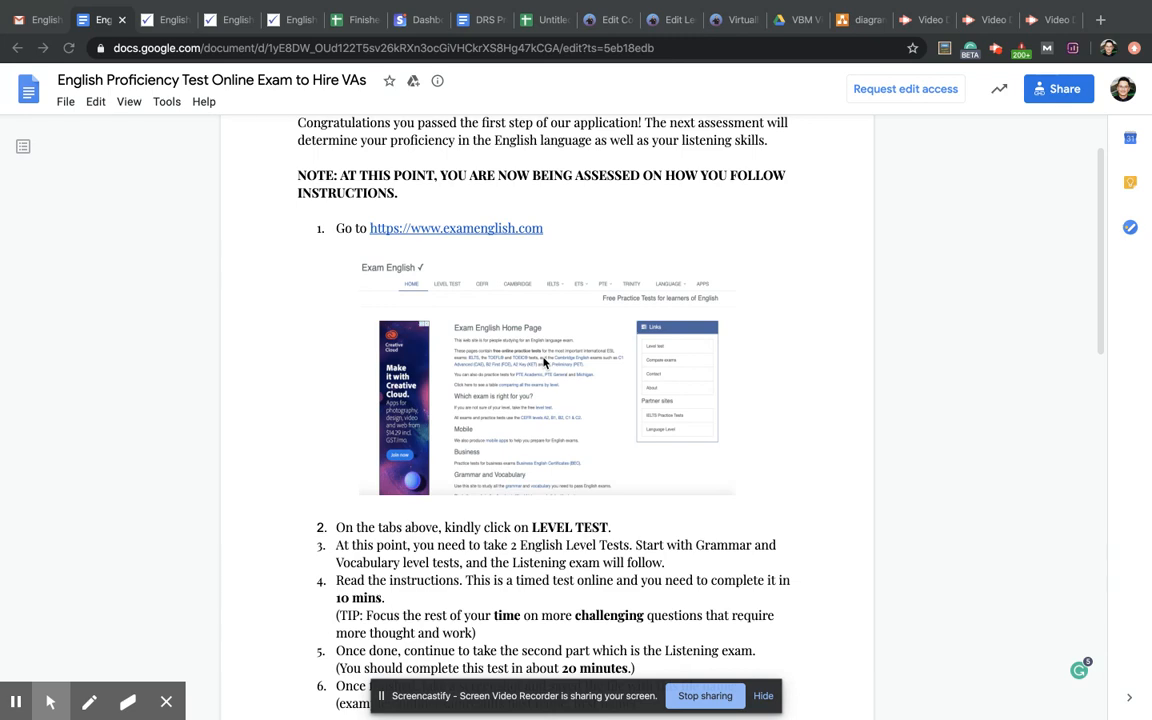
pyautogui.scroll(-3)
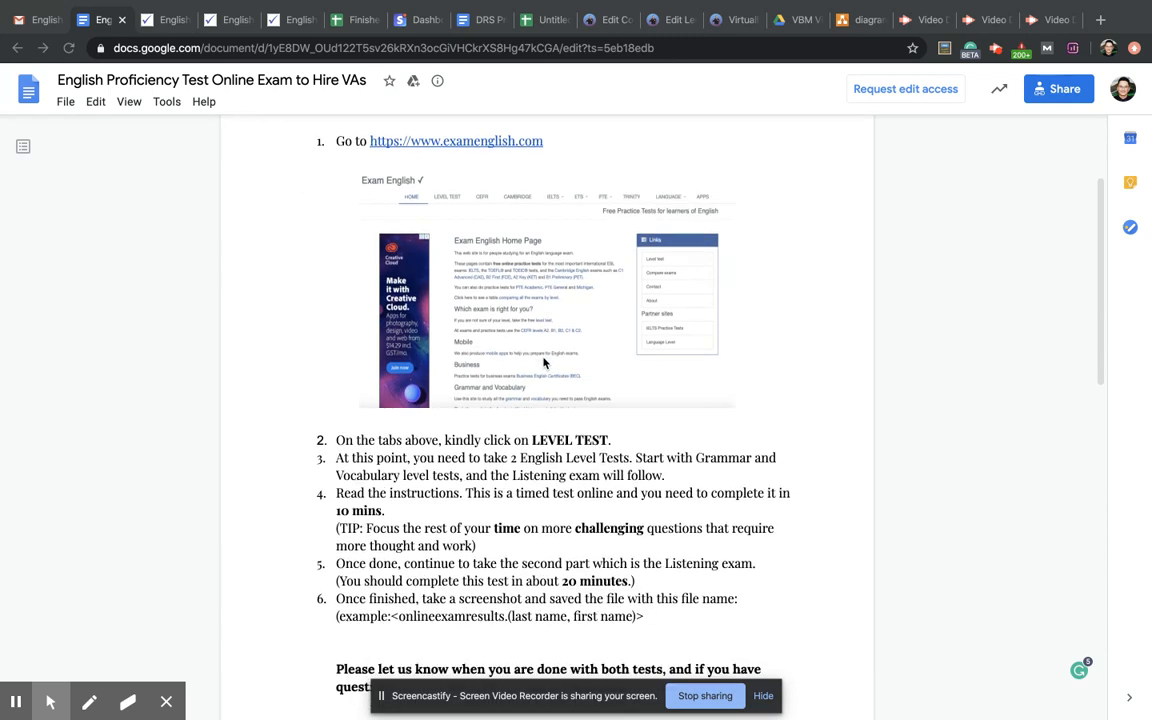
pyautogui.scroll(-3)
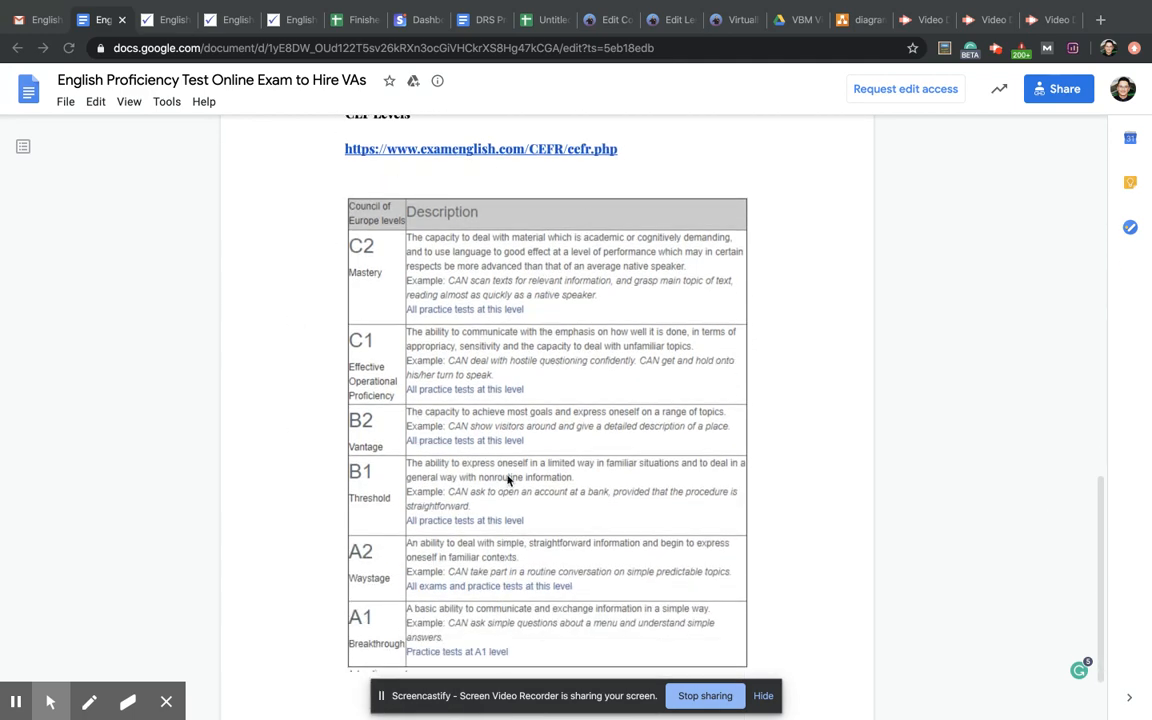
# Scroll back up to the opening note and first instruction linking to Exam English.
pyautogui.scroll(3)
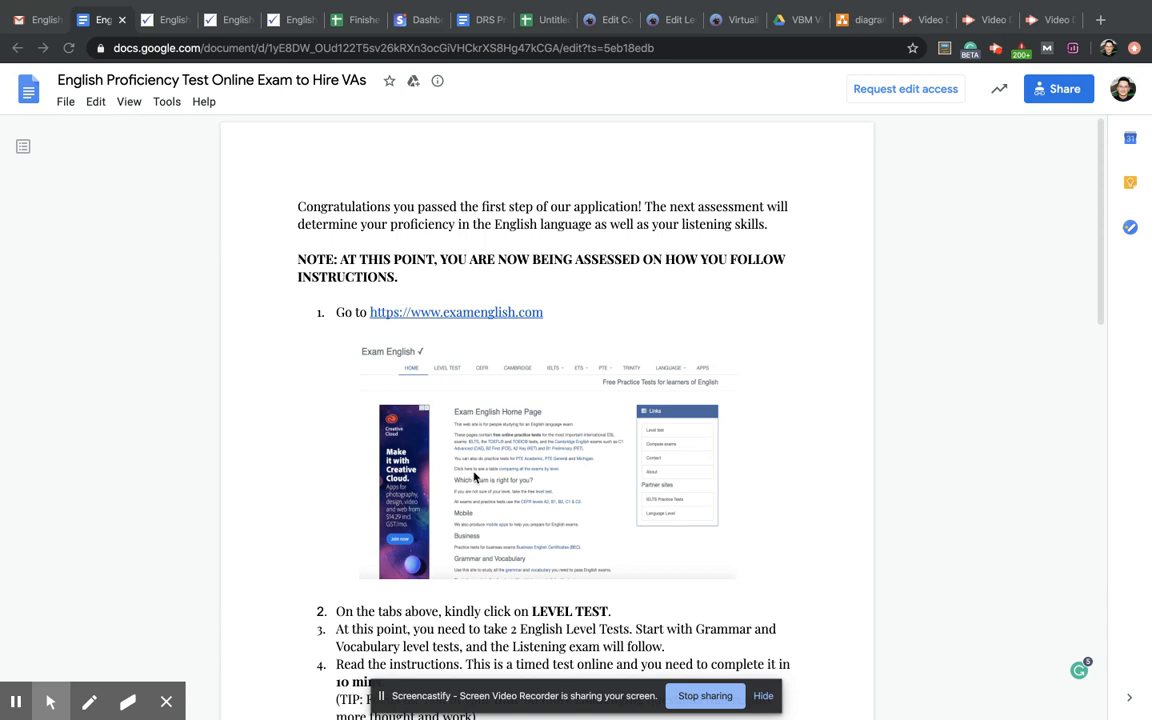
pyautogui.moveTo(571, 355)
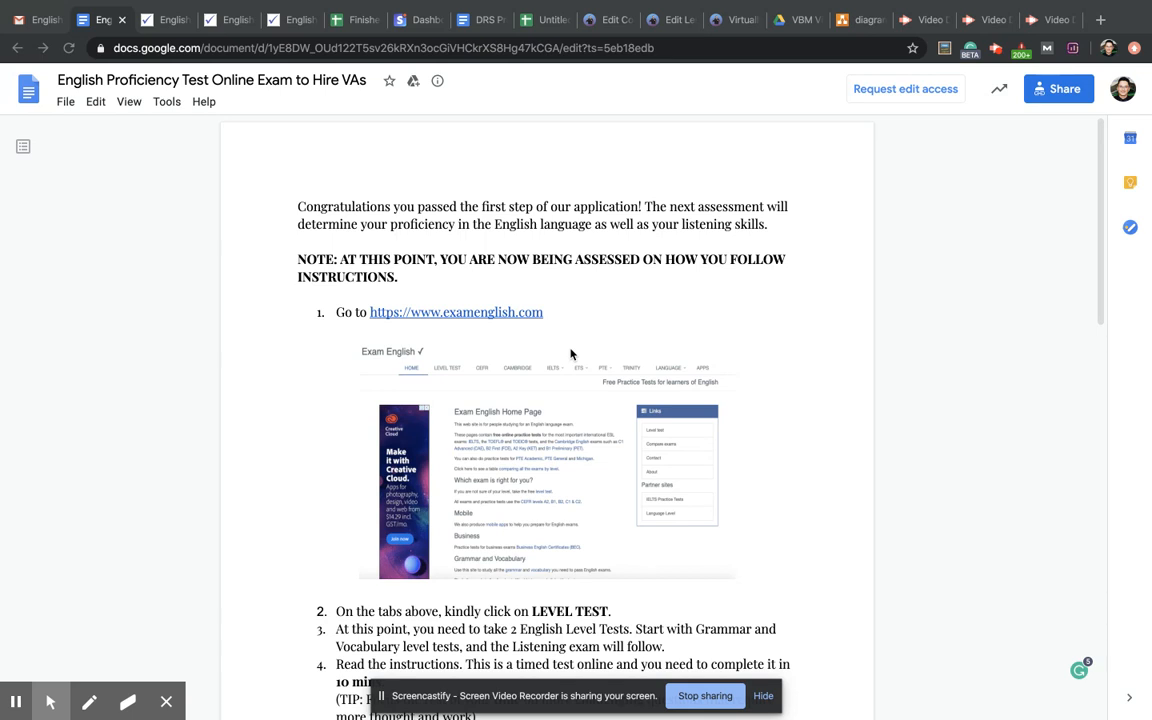
pyautogui.moveTo(478, 328)
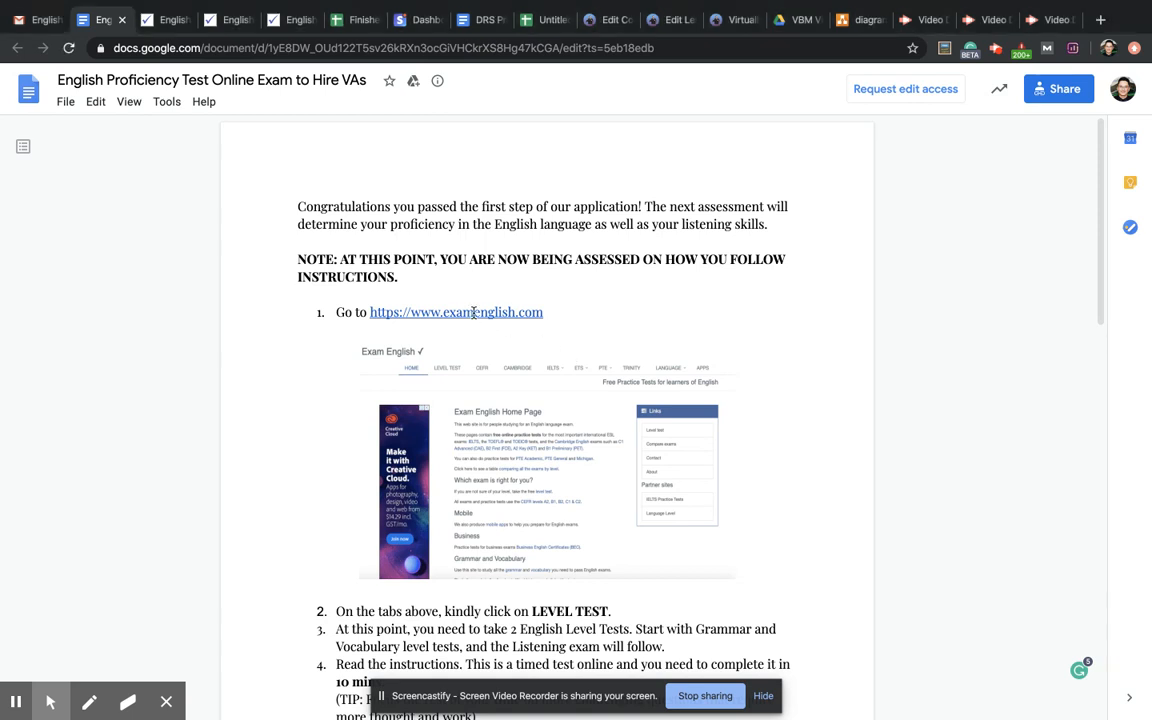
# Follow the examenglish.com link and go to the site's Level Test page.
pyautogui.click(456, 312)
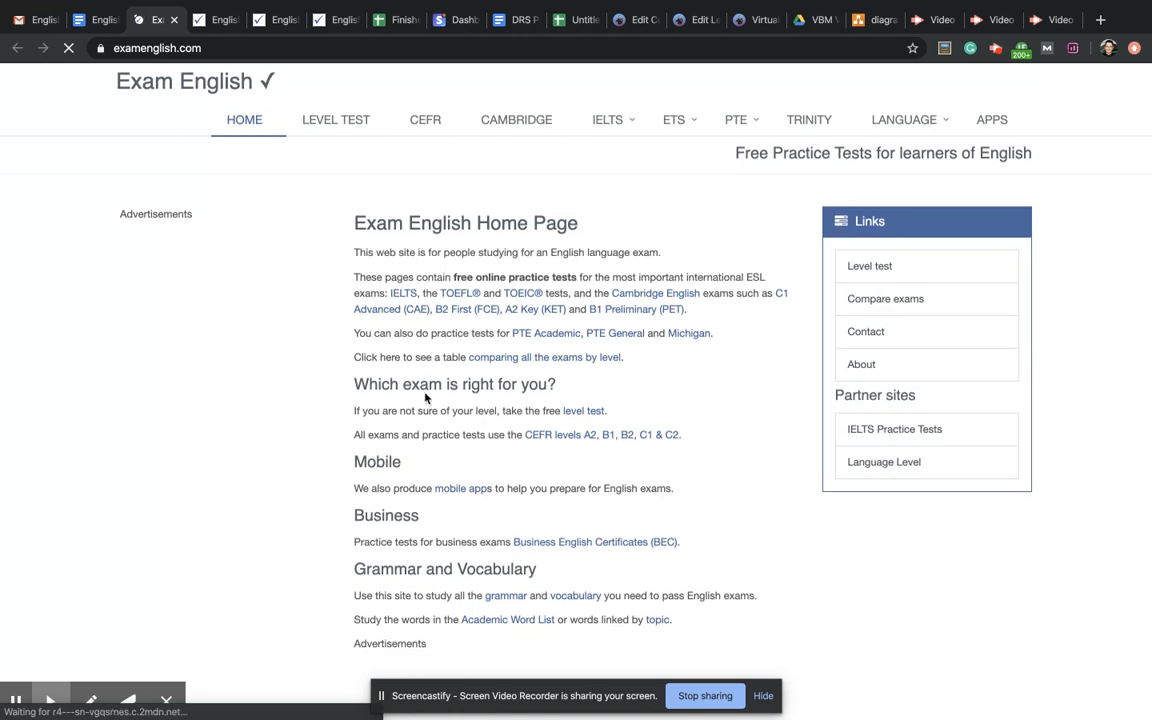
pyautogui.click(336, 119)
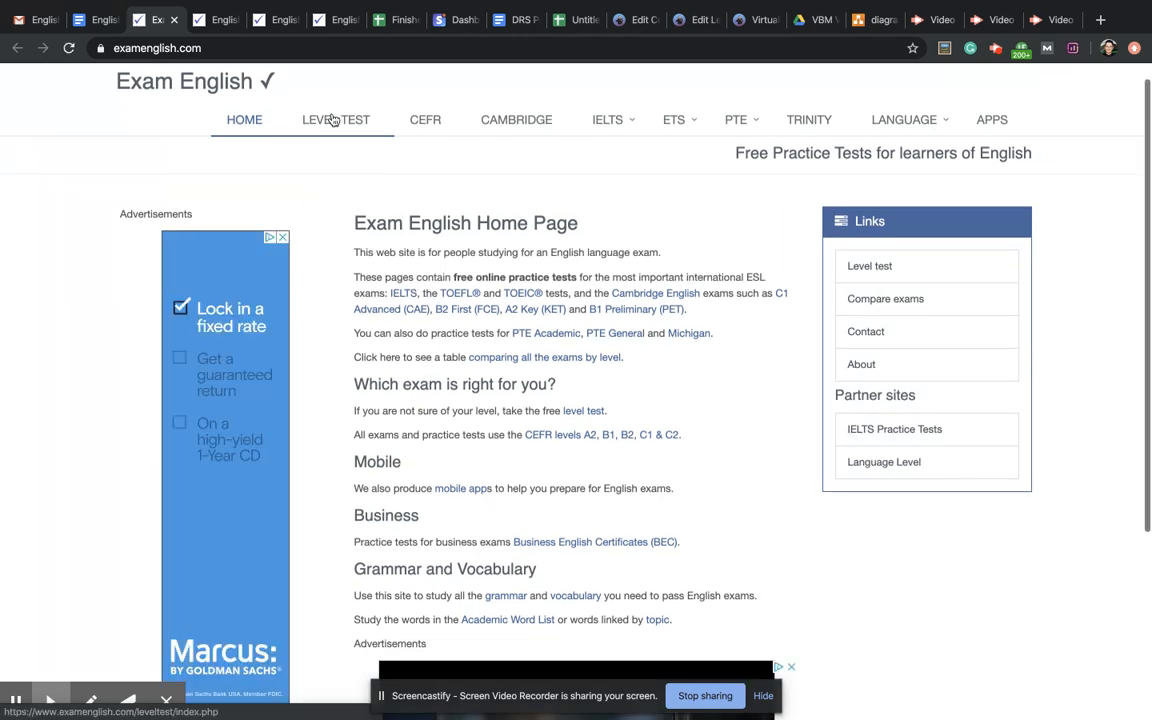
pyautogui.click(336, 119)
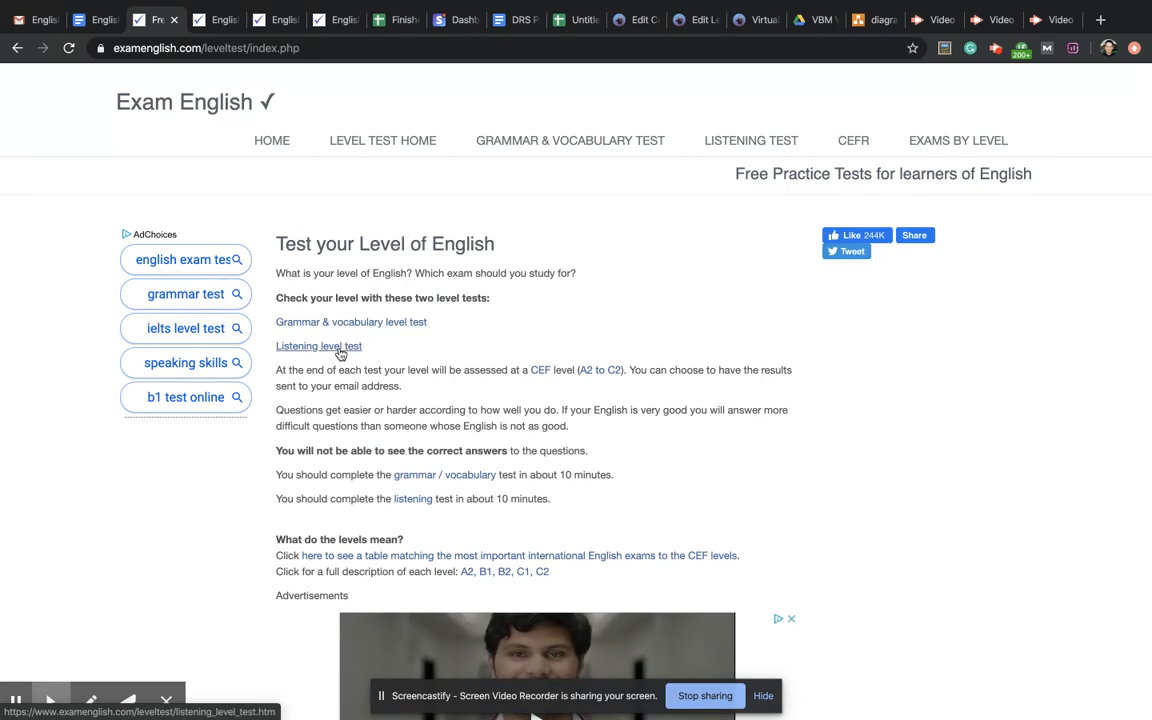
pyautogui.click(351, 321)
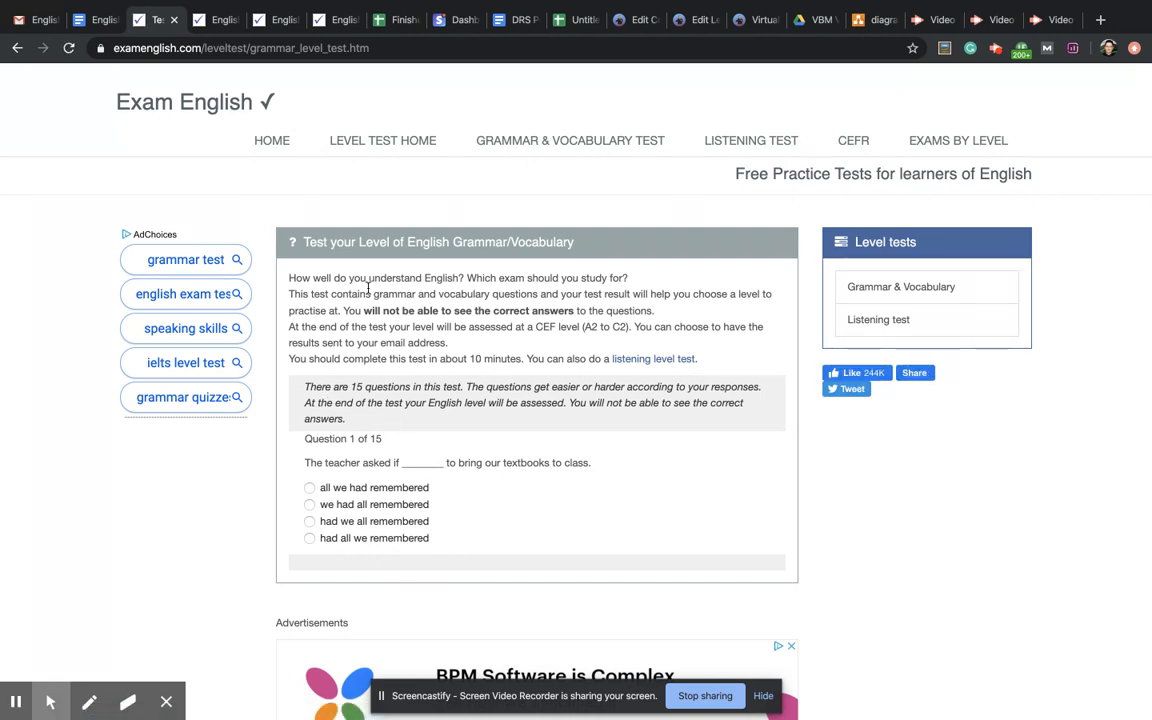
pyautogui.moveTo(339, 460)
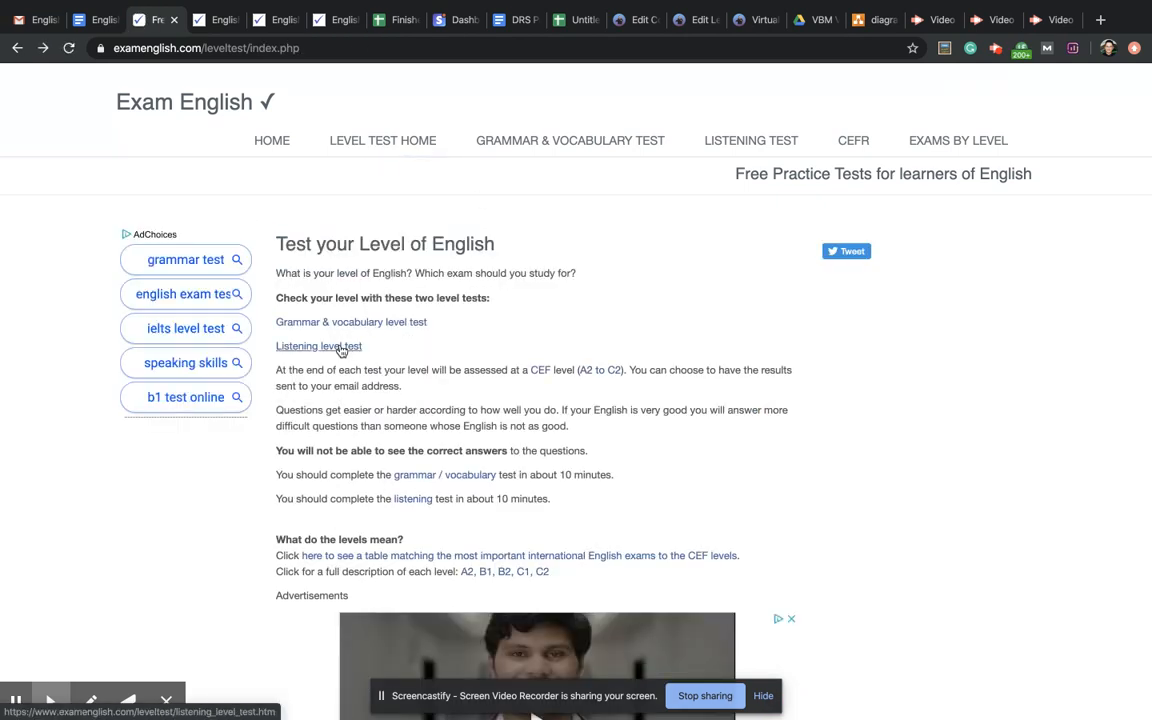
pyautogui.click(318, 345)
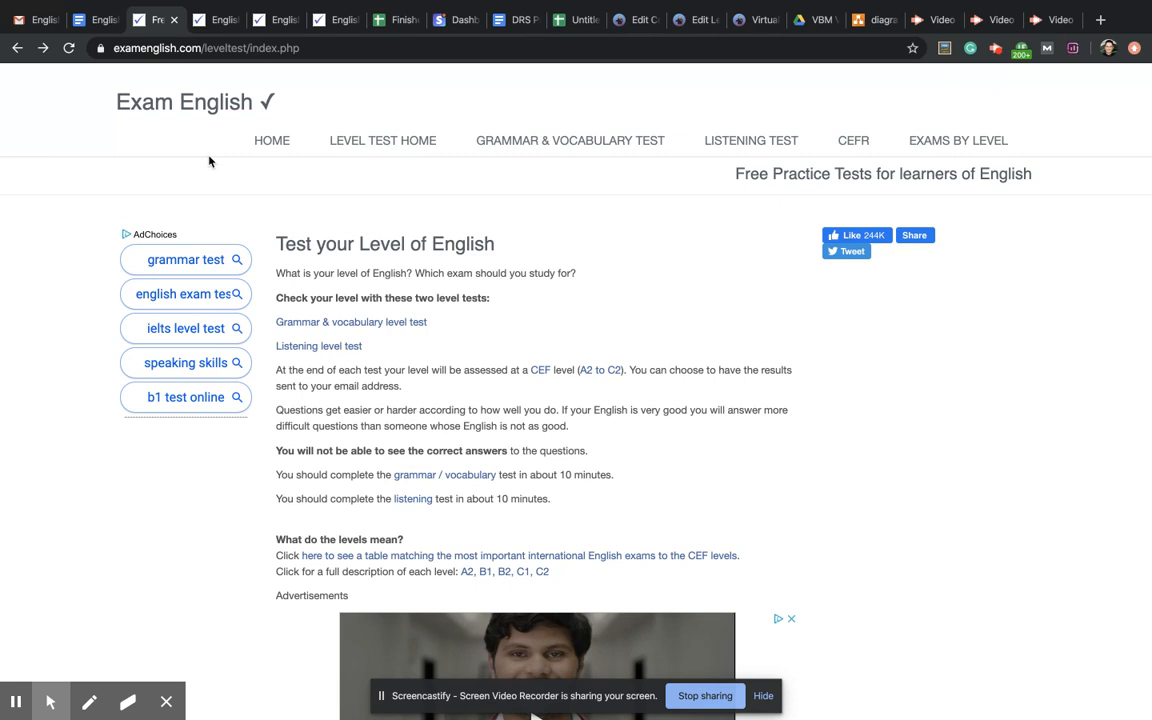
pyautogui.moveTo(620, 333)
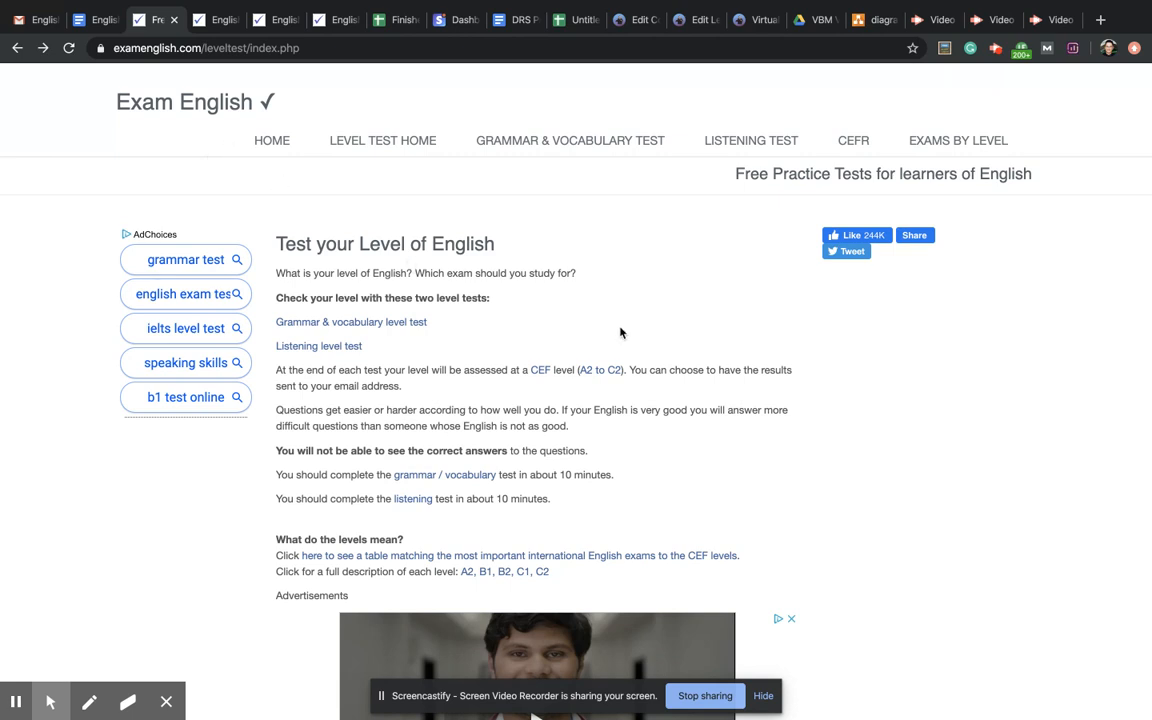